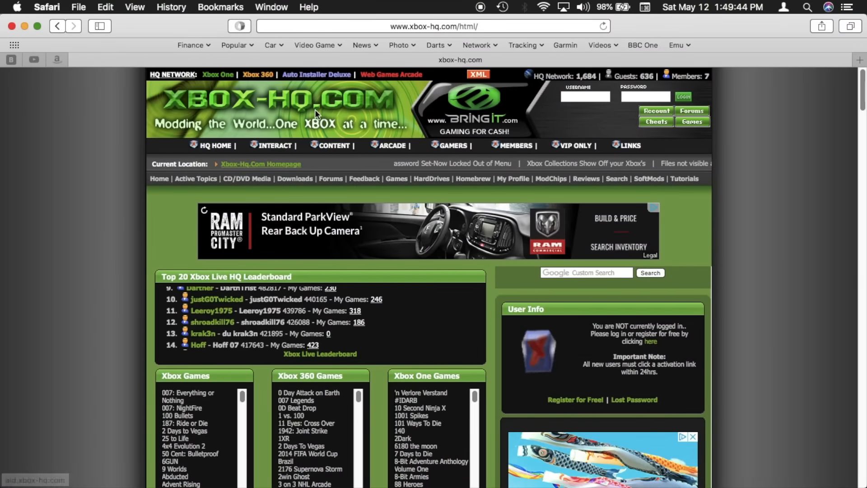
# Step: Go to the Xbox-HQ.com downloads area and choose a download category
pyautogui.click(294, 179)
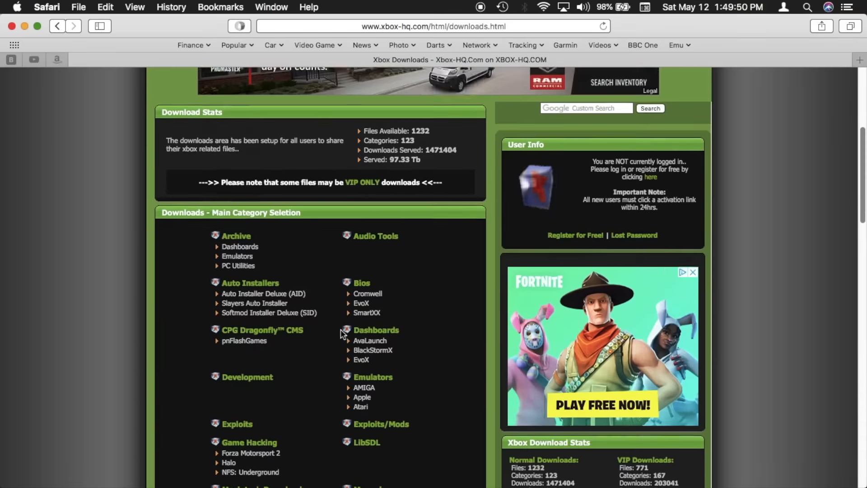
pyautogui.click(269, 313)
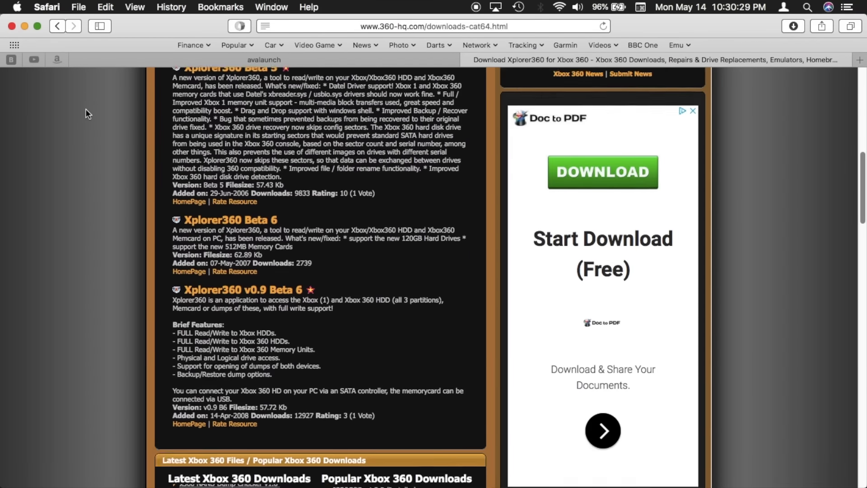
# Step: Scroll the 360-HQ.com downloads list to the Xplorer360 v0.9 Beta 6 entry
pyautogui.scroll(-3)
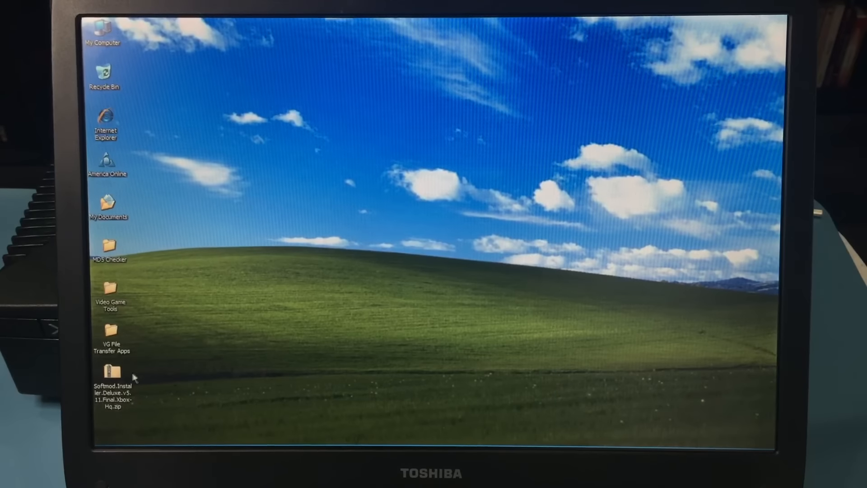
# Step: Extract the Softmod Installer Deluxe v5.11 zip with 7-Zip Extract Here and browse the SID511 zips
pyautogui.rightClick(112, 376)
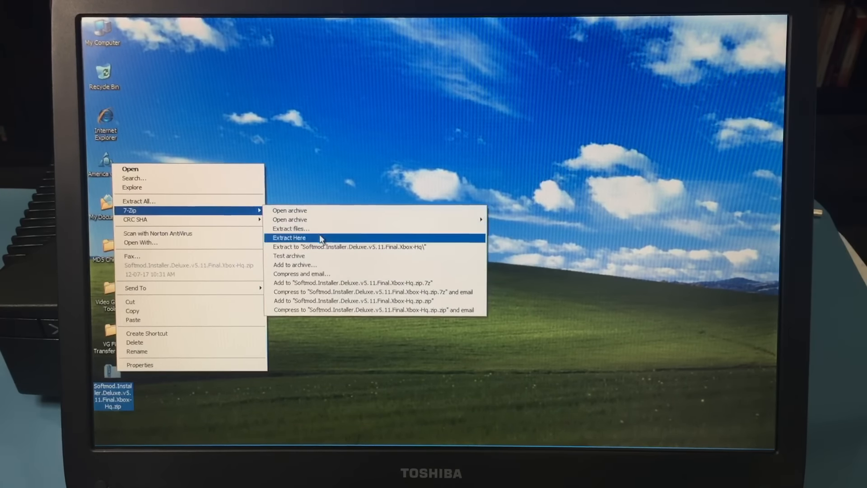
pyautogui.click(288, 237)
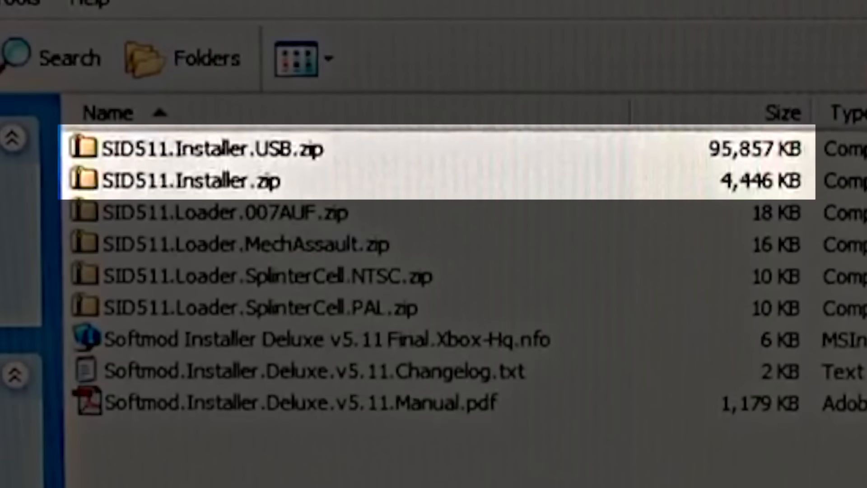
pyautogui.click(190, 180)
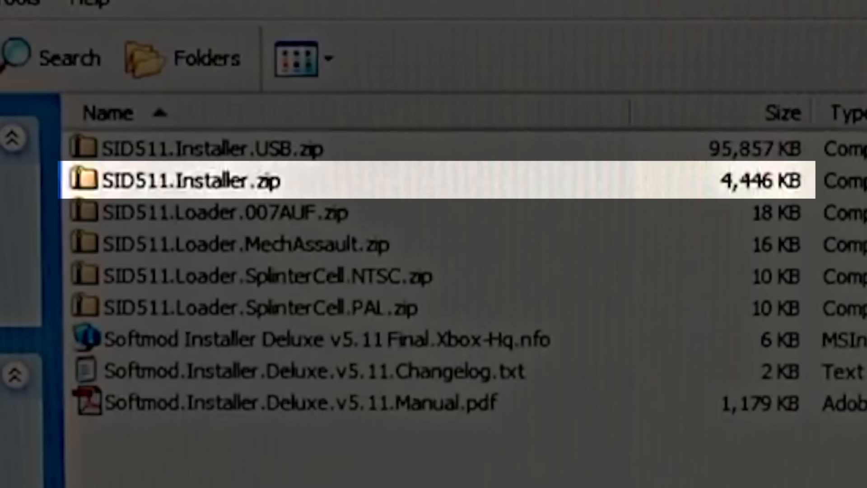
pyautogui.click(221, 148)
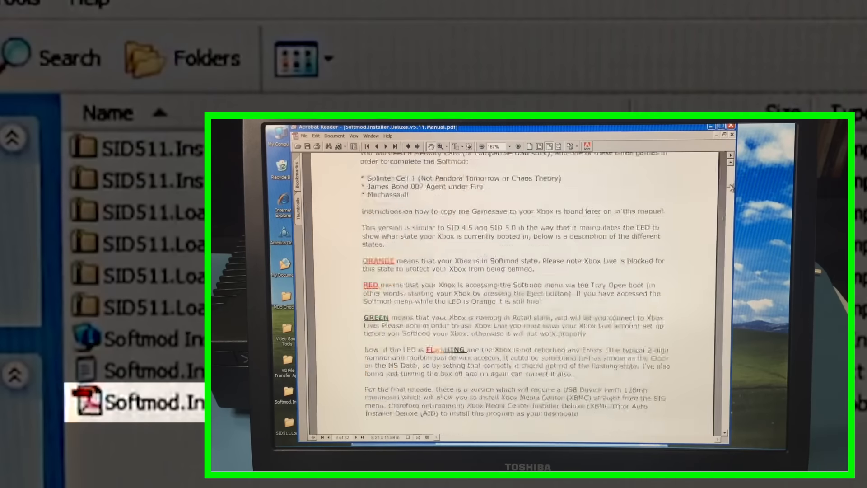
pyautogui.scroll(-3)
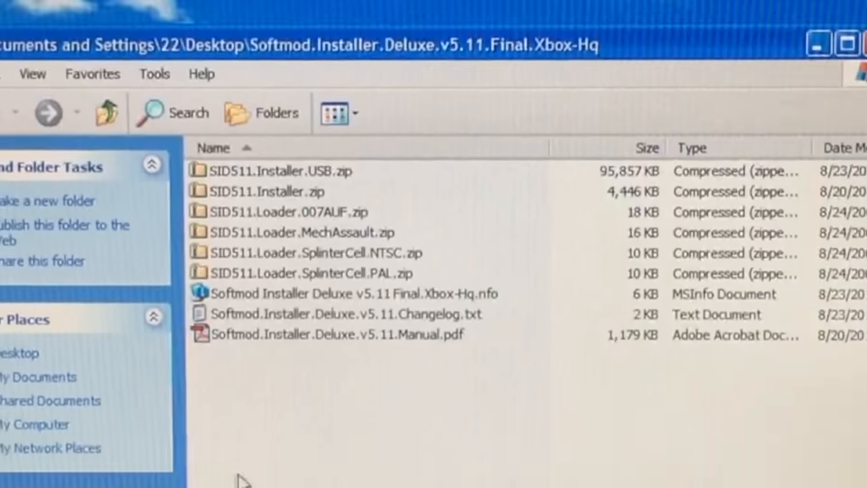
# Step: Select the SID511 USB installer and loader zips and extract them to the desktop
pyautogui.click(362, 238)
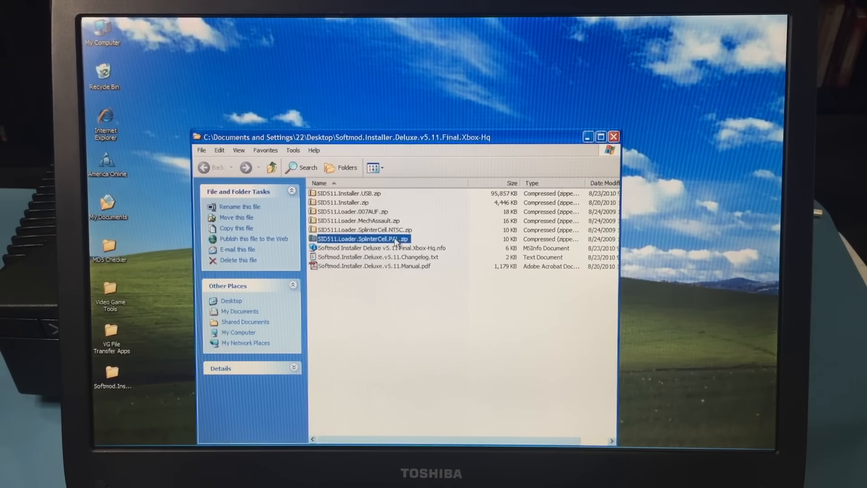
pyautogui.click(363, 229)
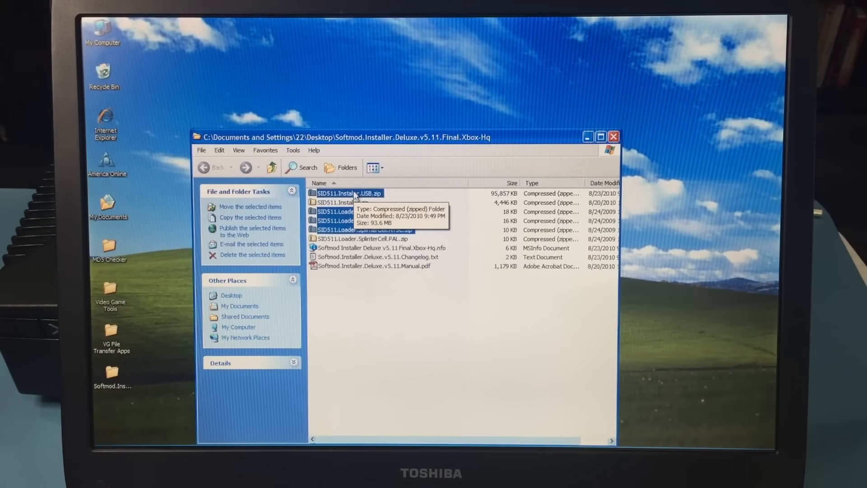
pyautogui.rightClick(348, 193)
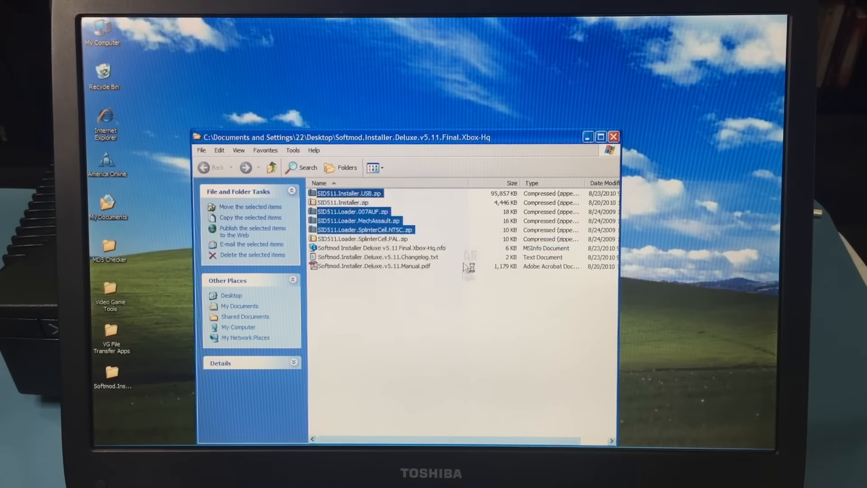
pyautogui.doubleClick(349, 193)
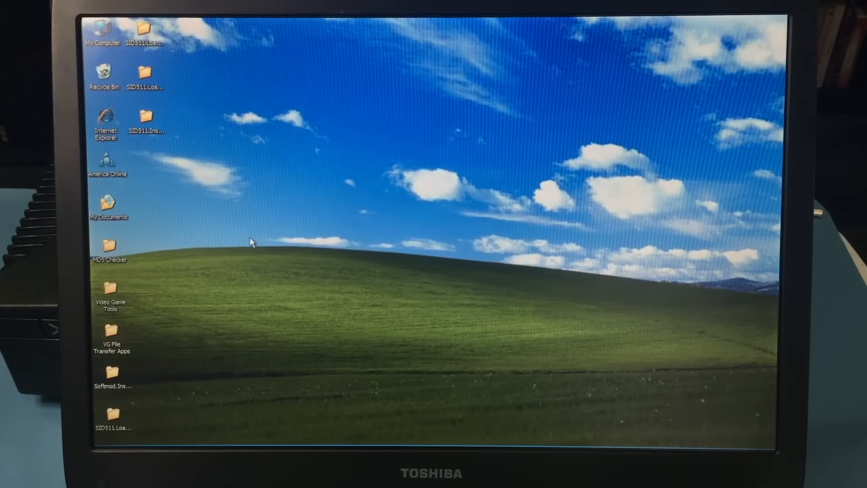
# Step: Launch Xplorer360 from VG File Transfer Apps and open the Xbox drive
pyautogui.doubleClick(111, 332)
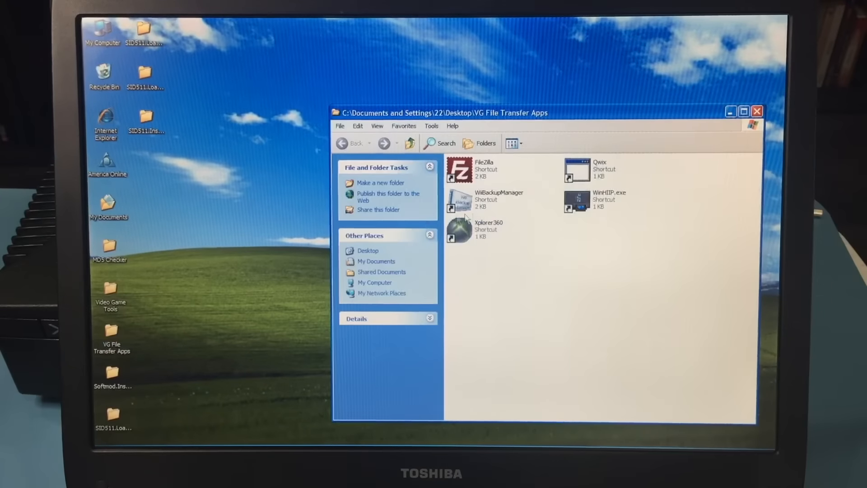
pyautogui.doubleClick(458, 228)
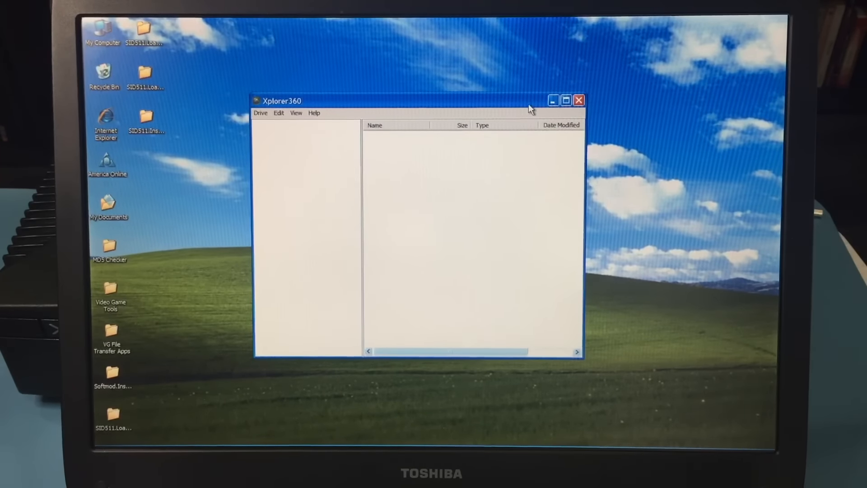
pyautogui.click(260, 113)
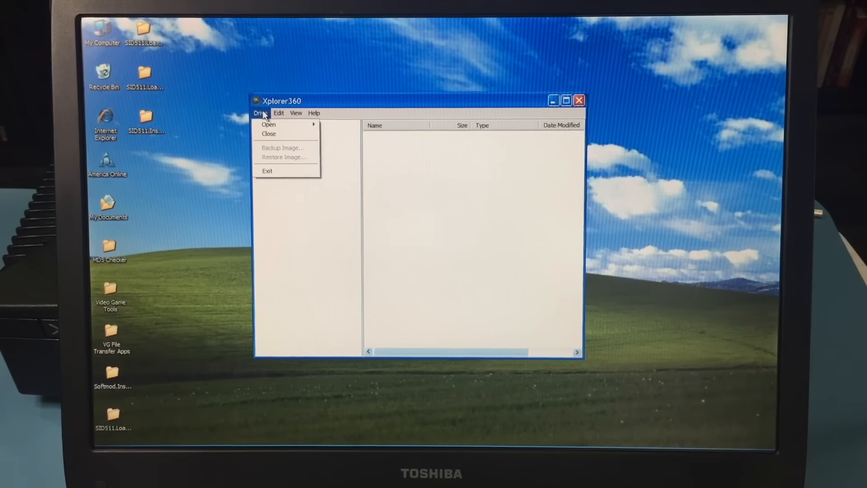
pyautogui.moveTo(269, 123)
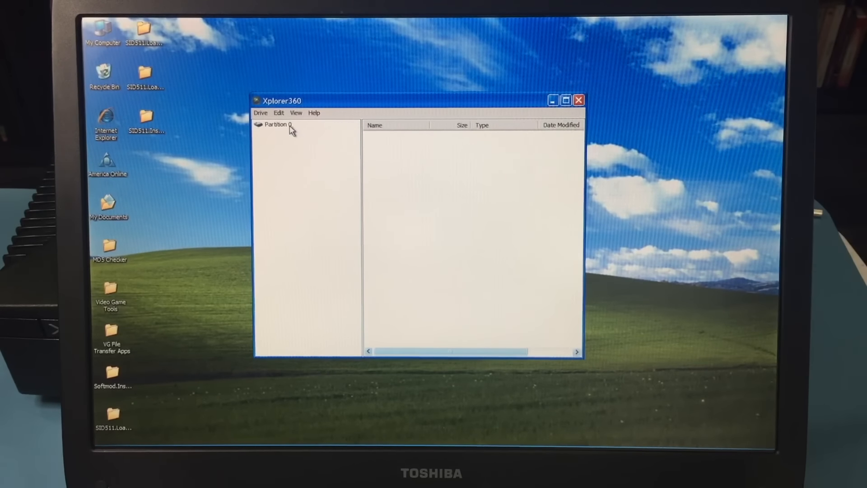
# Step: Browse into SID511.Installer.USB\UDATA, then close that folder window
pyautogui.click(277, 124)
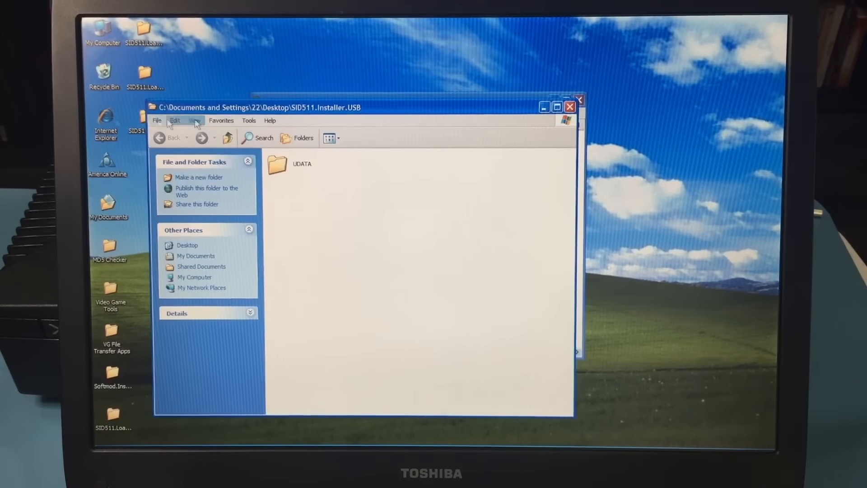
pyautogui.click(277, 163)
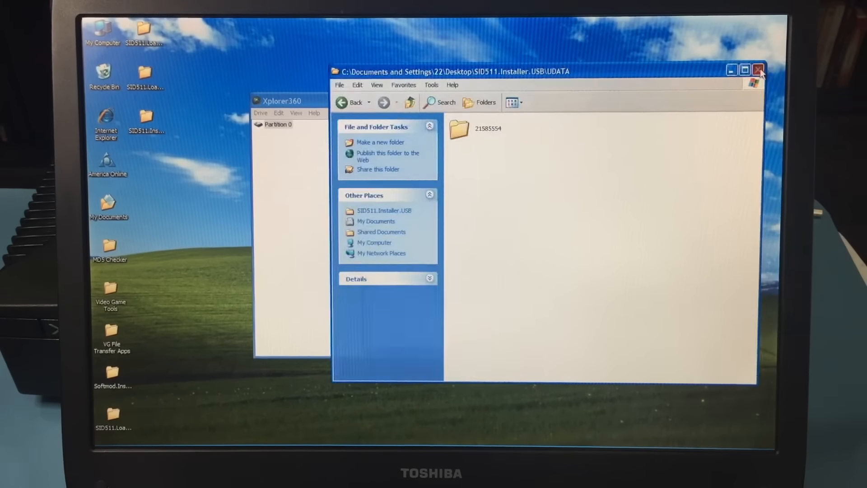
pyautogui.click(759, 69)
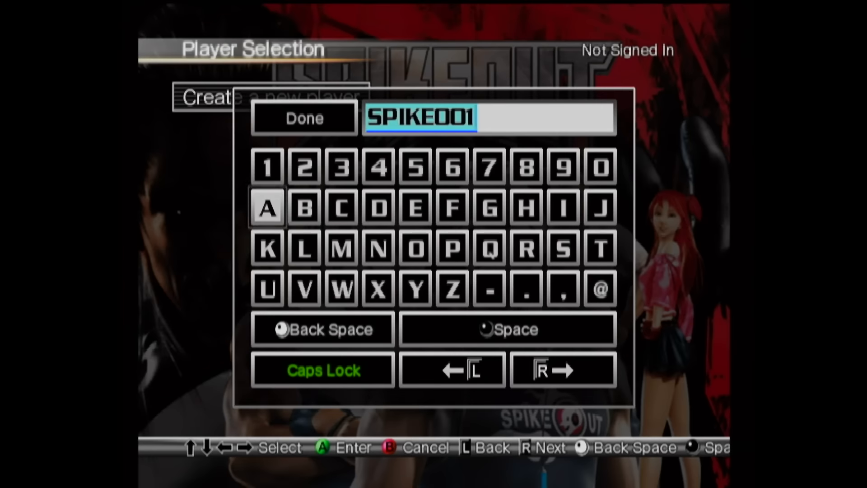
# Step: Confirm the SpikeOut player name SPIKE001 and choose to create a new Xbox Live account
pyautogui.click(303, 118)
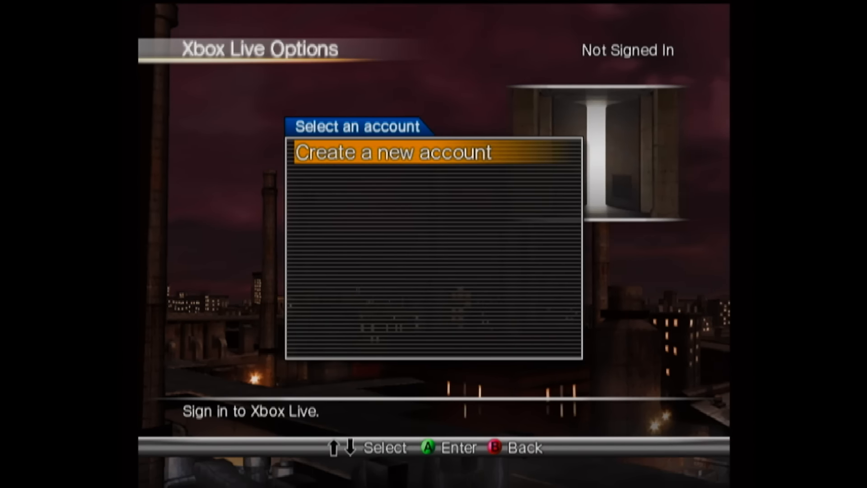
pyautogui.click(392, 152)
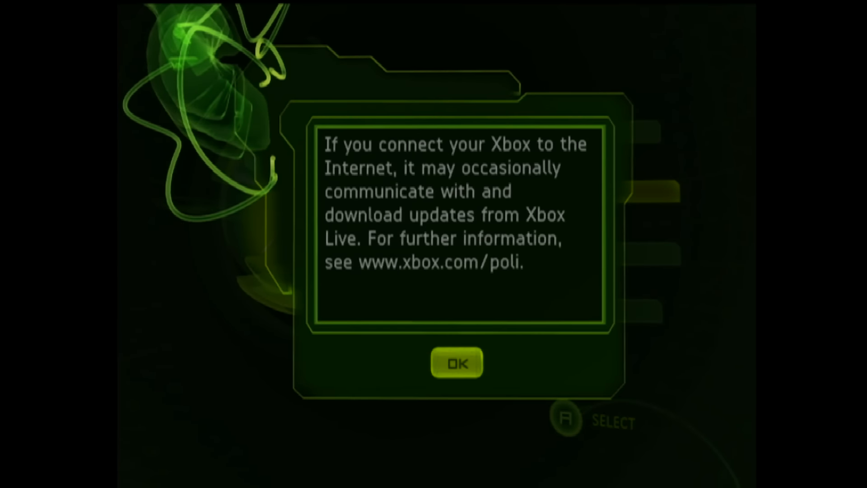
pyautogui.click(456, 362)
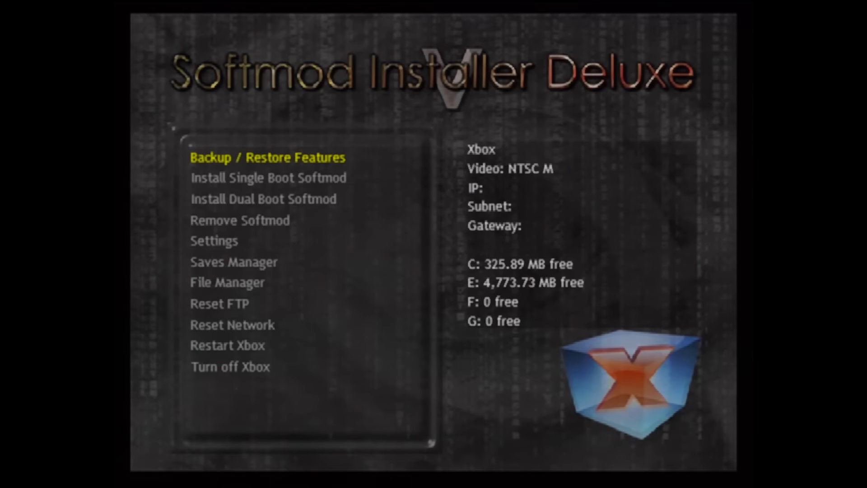
# Step: Run Create MS Backup from Backup / Restore Features and dismiss the Finished notice
pyautogui.click(267, 157)
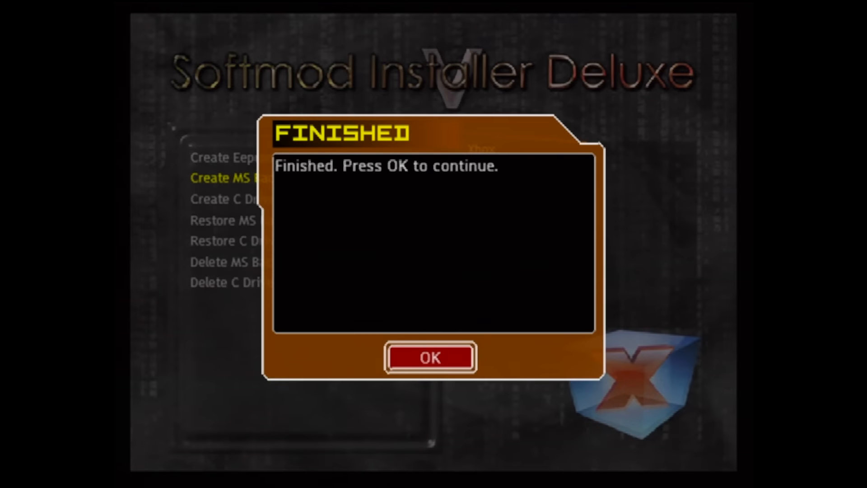
pyautogui.click(429, 356)
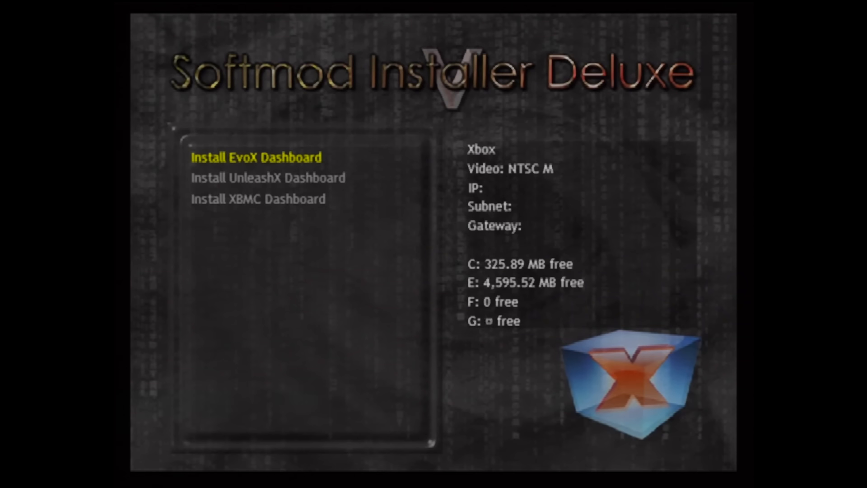
# Step: Install the UnleashX dashboard, accepting the drive C format, install check and shutdown prompts
pyautogui.press('Down')
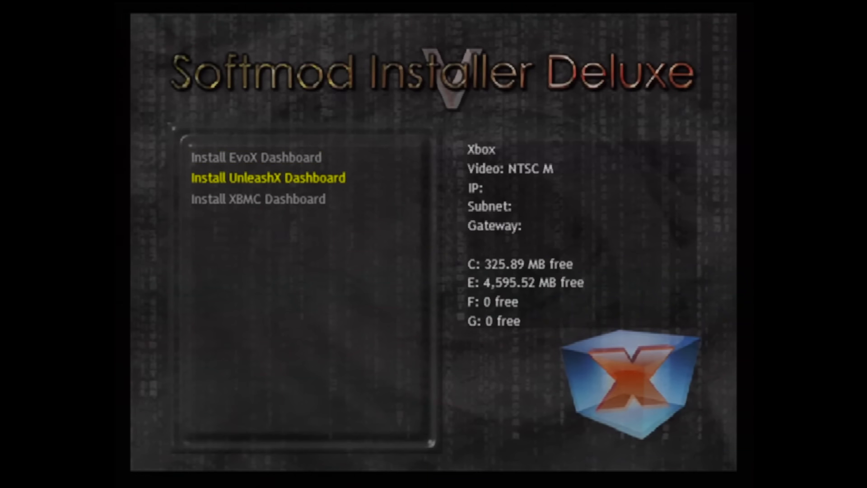
pyautogui.click(268, 177)
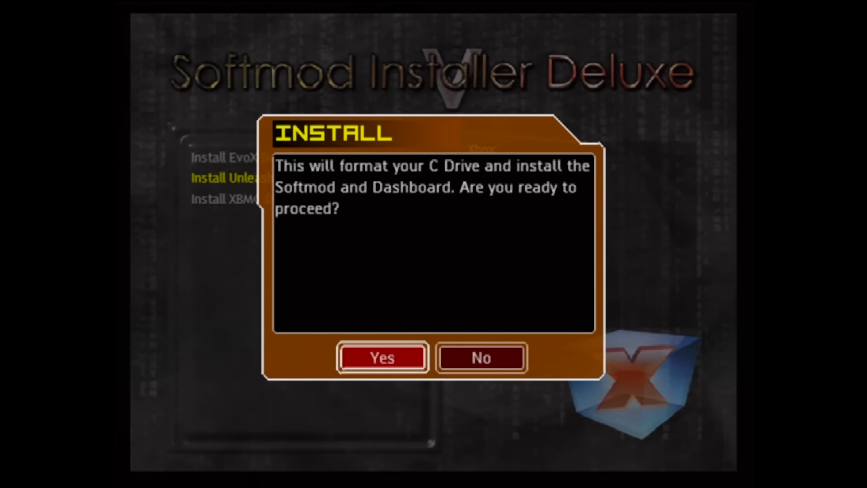
pyautogui.click(380, 357)
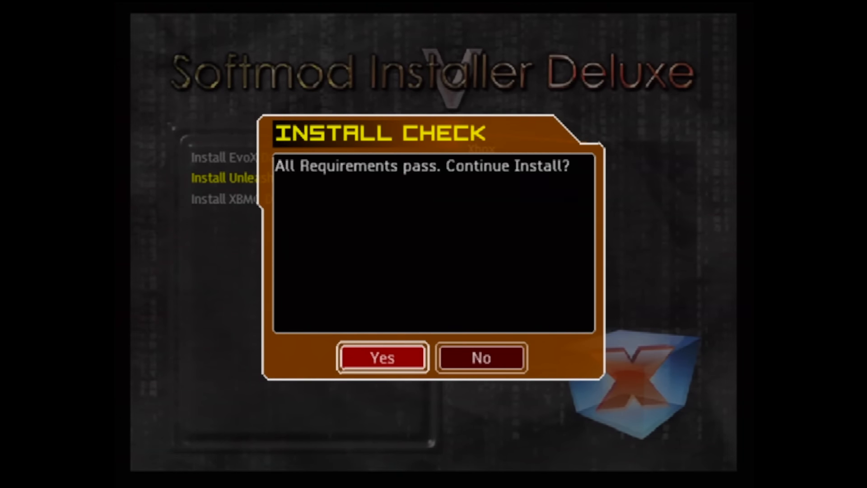
pyautogui.click(381, 357)
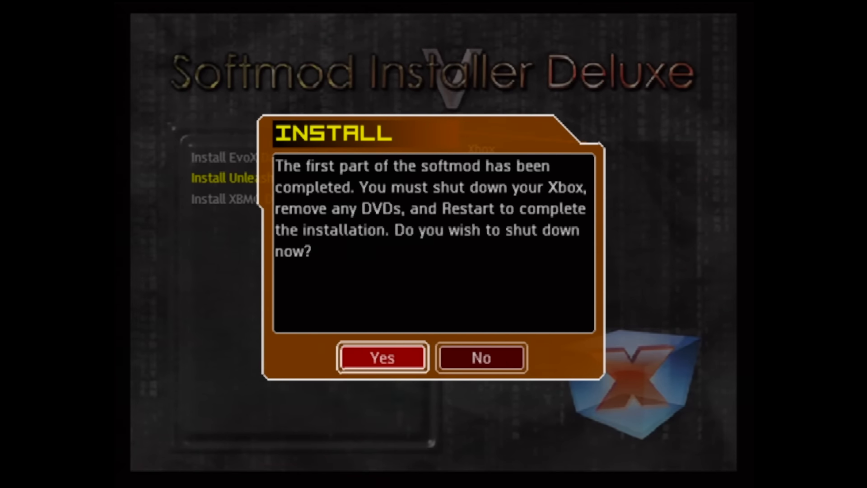
pyautogui.click(381, 358)
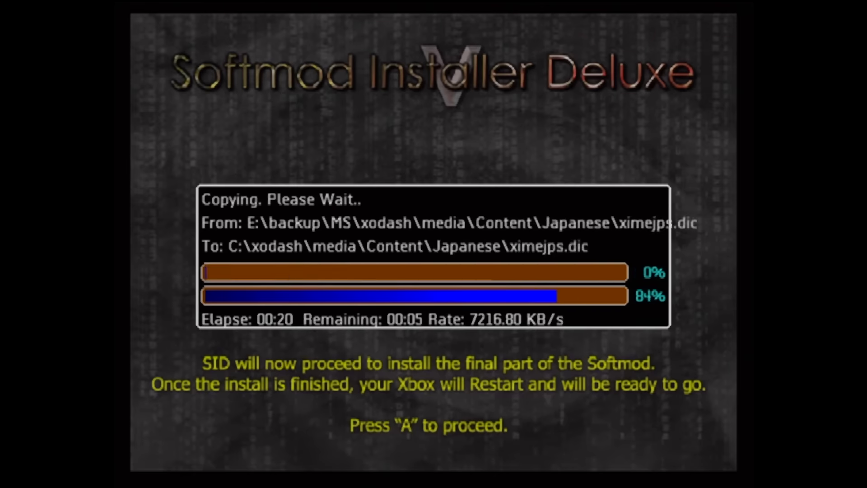
# Step: Proceed with the final softmod part, copying dashboard files from backup to drive C
pyautogui.press('a')
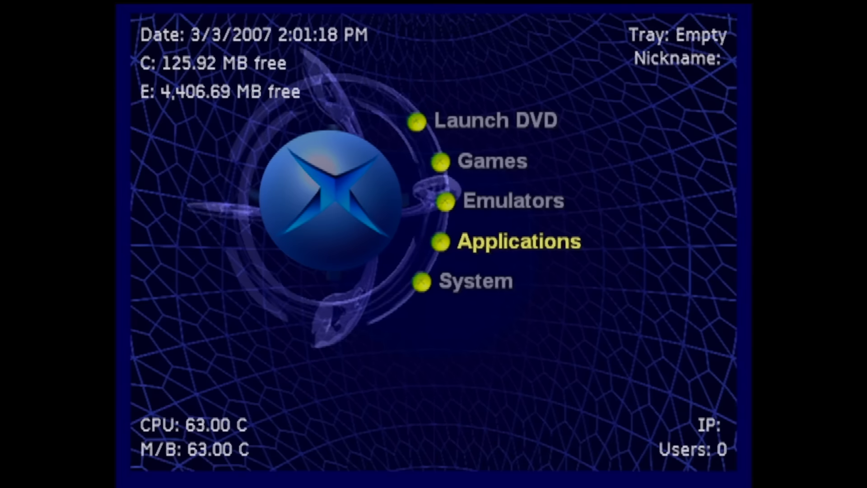
# Step: Open System > Settings in UnleashX and select a Control Panel entry
pyautogui.click(518, 241)
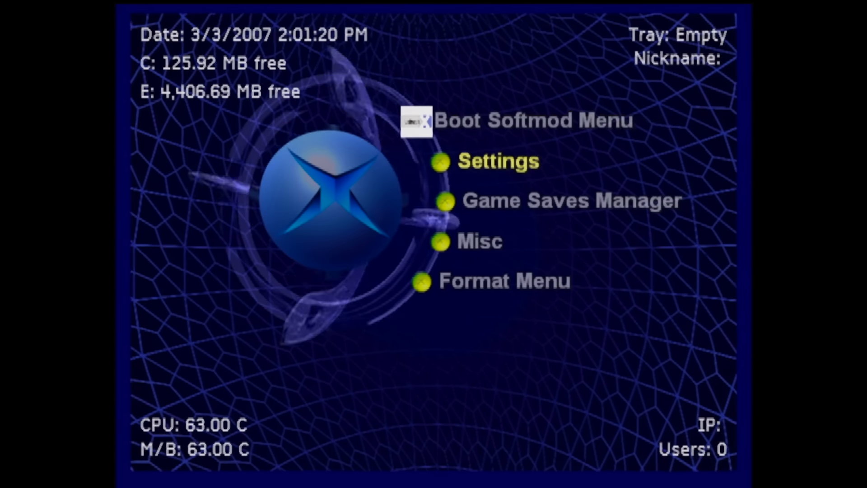
pyautogui.click(497, 161)
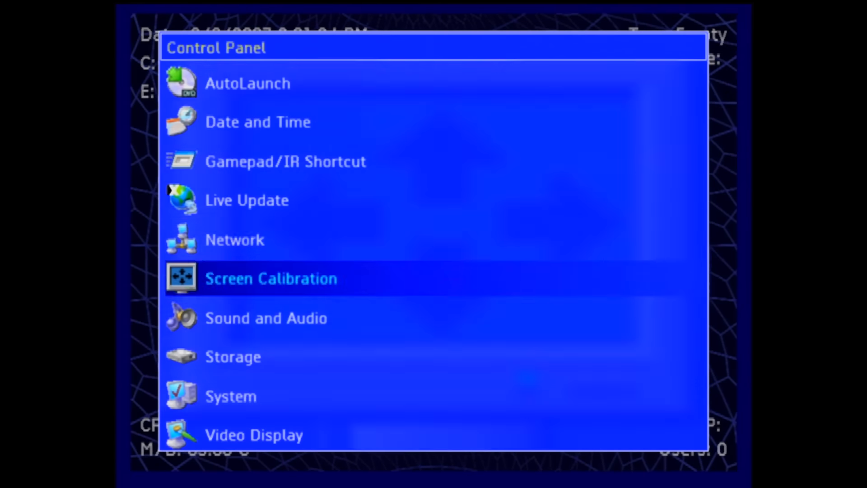
pyautogui.click(231, 396)
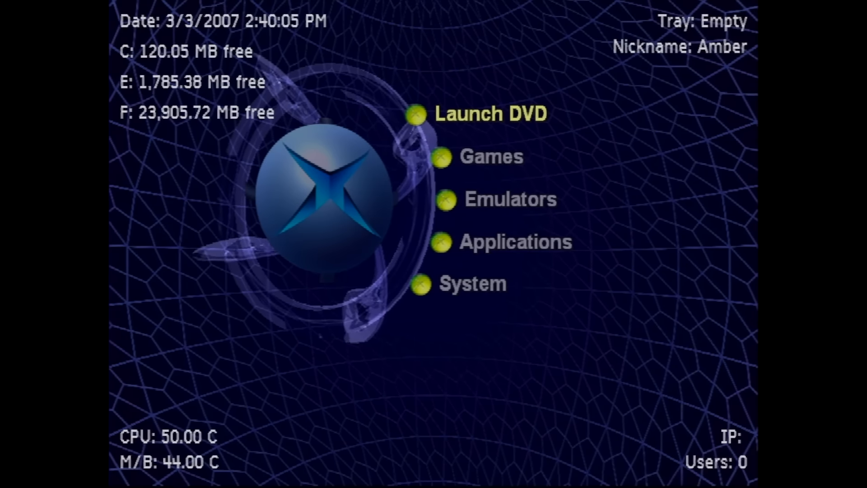
# Step: Open the Emulators list and launch Final Burn Legends
pyautogui.click(487, 157)
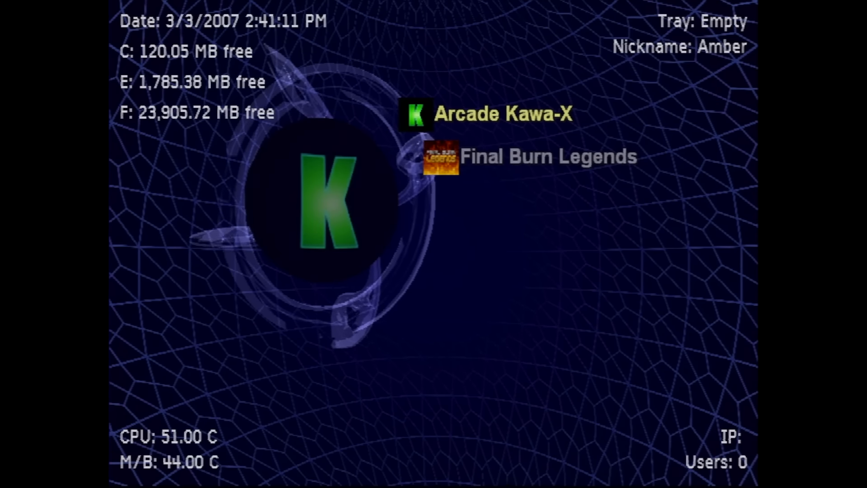
pyautogui.click(546, 156)
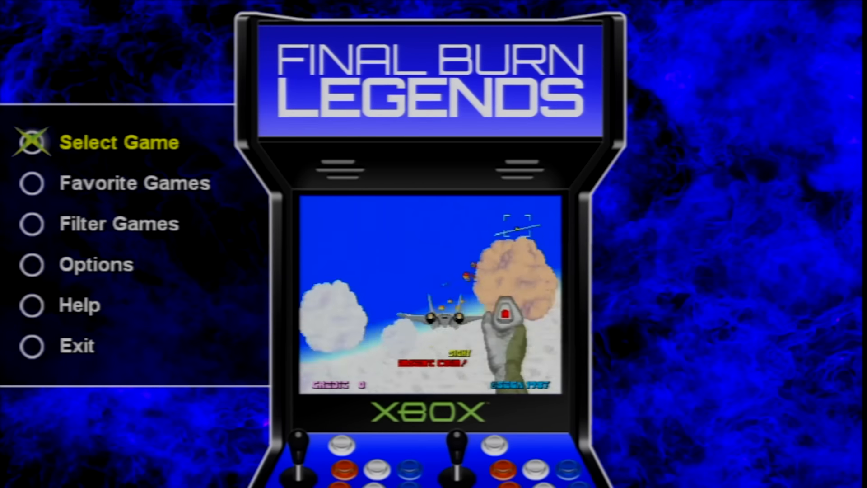
# Step: Move down the Final Burn Legends menu toward Exit to return to UnleashX
pyautogui.press('Down')
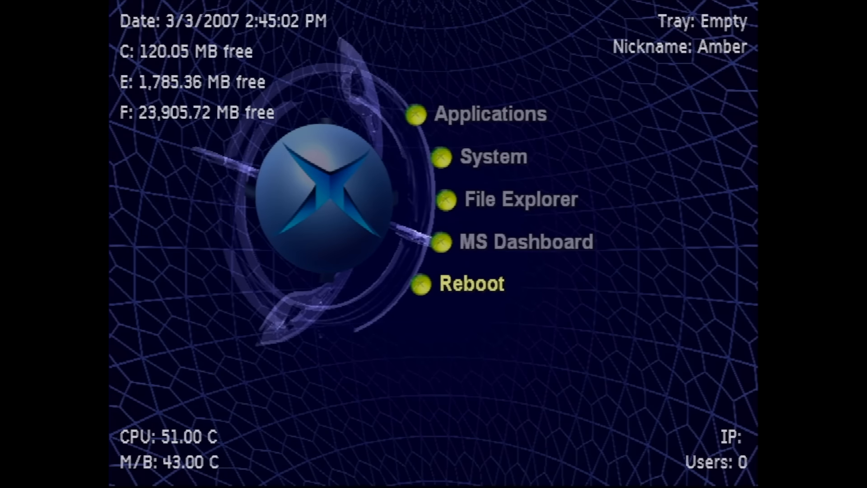
pyautogui.click(520, 199)
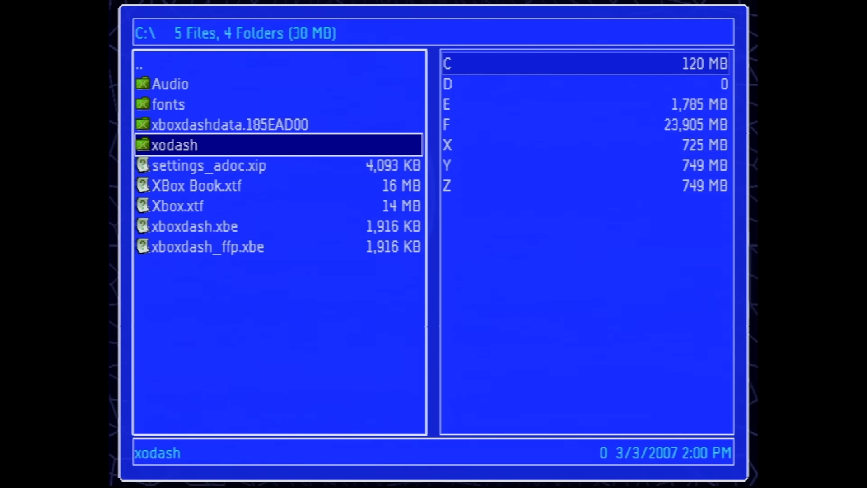
pyautogui.press('Backspace')
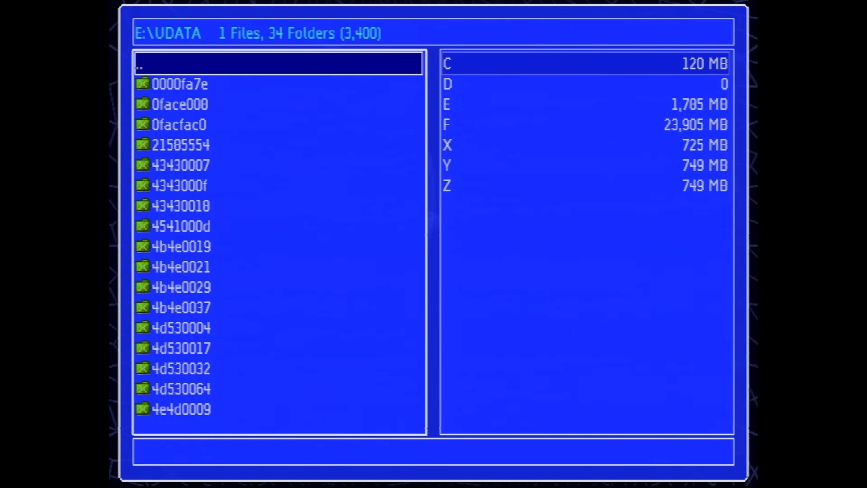
pyautogui.click(181, 145)
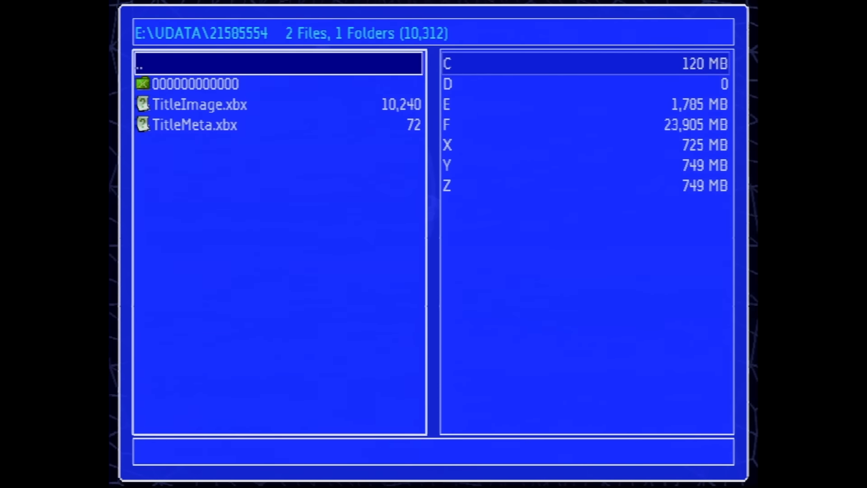
pyautogui.doubleClick(194, 84)
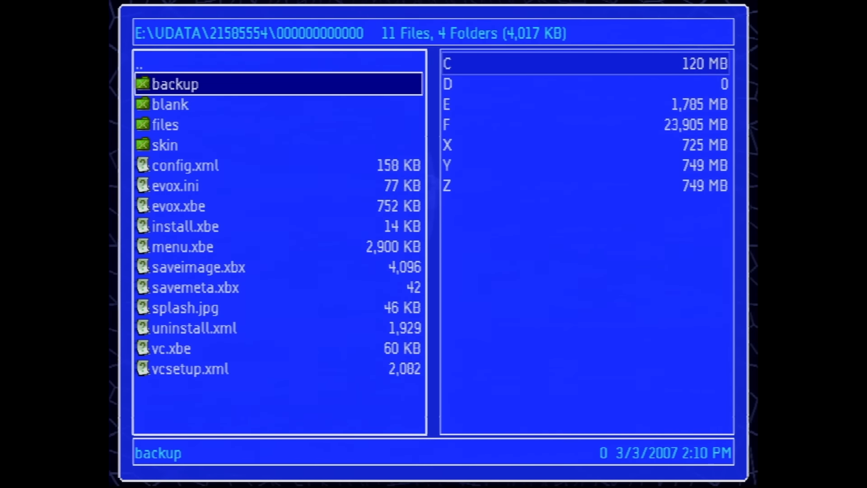
pyautogui.doubleClick(175, 84)
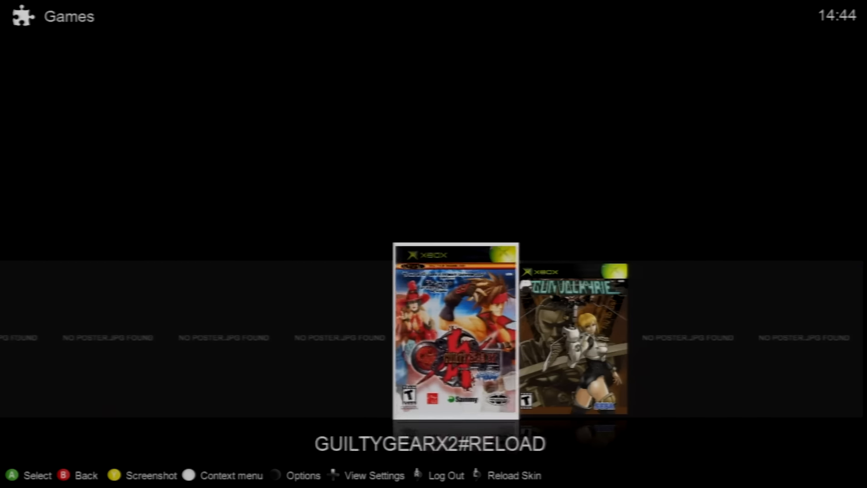
# Step: Scroll the Games cover-art list past Guilty Gear X2 Reload to Halo - Combat Evolved
pyautogui.hscroll(3)
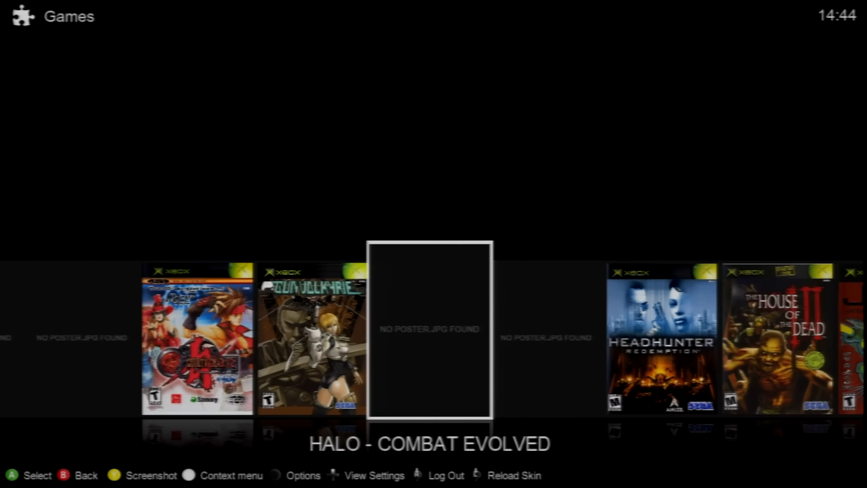